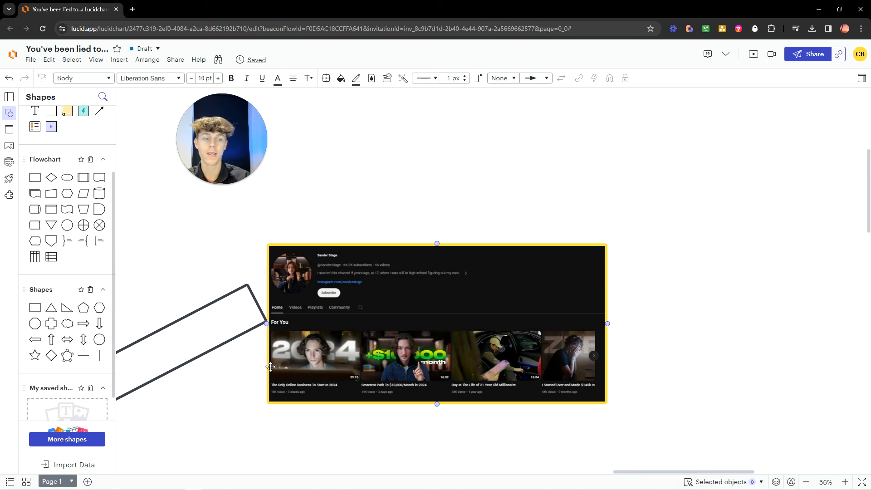
Pan from the YouTube channel screenshot down to the people-funnel image and its arrow
scroll("down", 3)
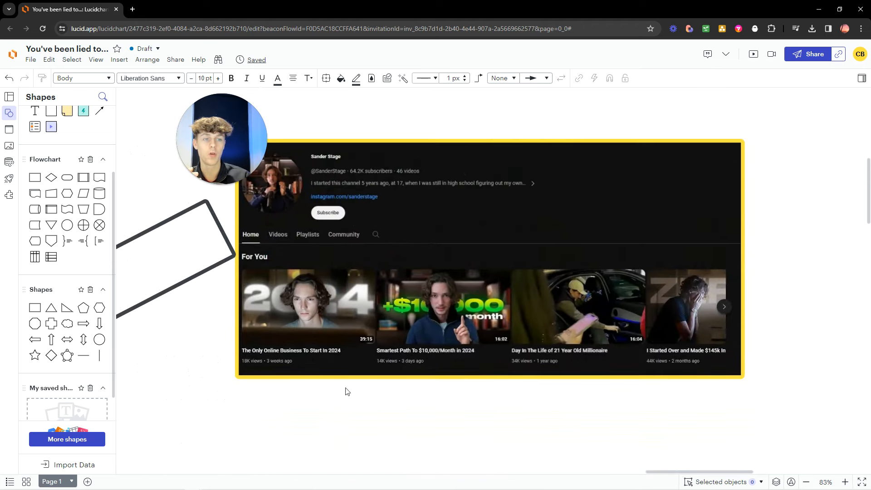
left_click_drag(489, 256, 476, 317)
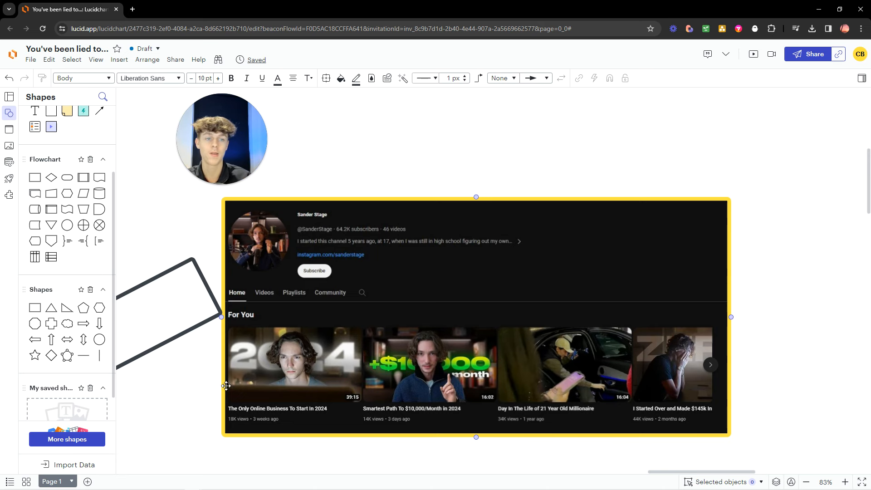
scroll("down", 3)
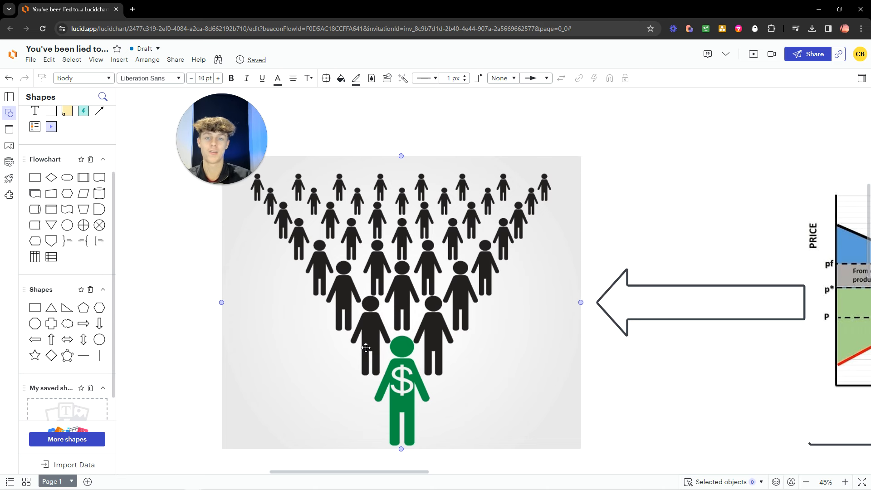
Zoom to 65% on the supply/demand graph labelled Excess Supply
left_click(807, 482)
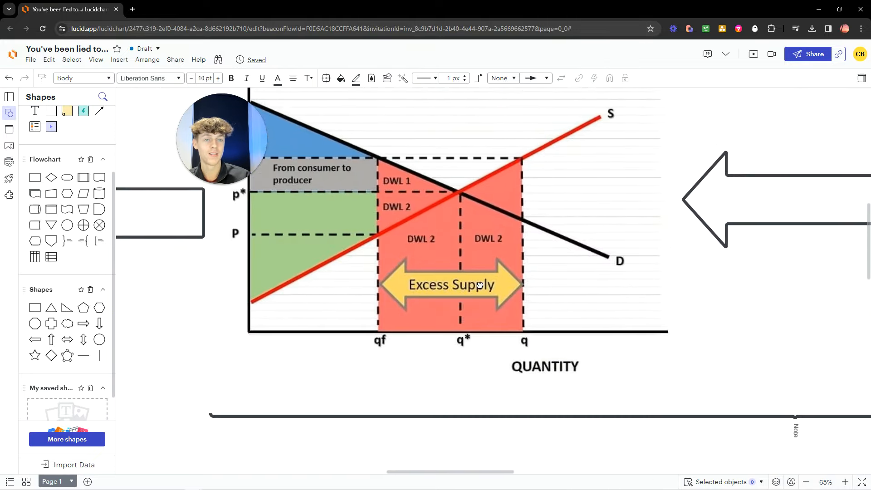
Zoom out to 38% showing the excess-supply graph, both arrows and the entropy chart
scroll("down", 3)
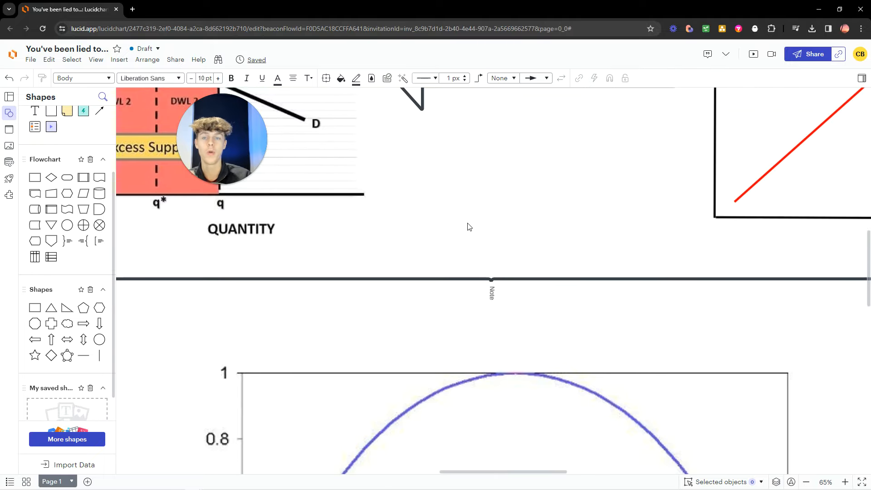
scroll("down", 3)
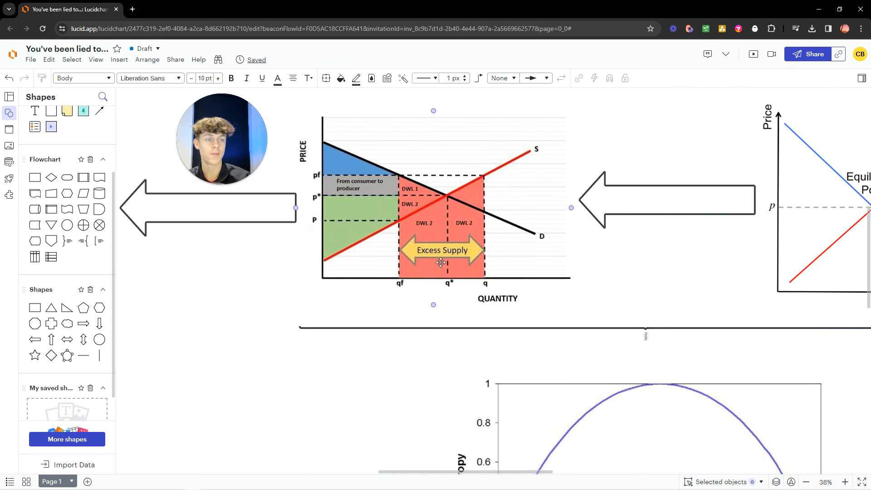
Scroll down to center the entropy curve below the divider
scroll("down", 3)
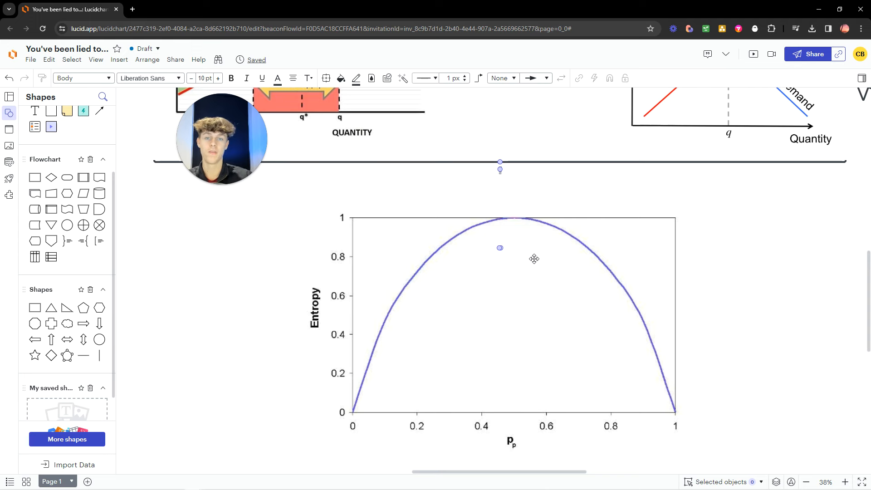
mouse_move(799, 186)
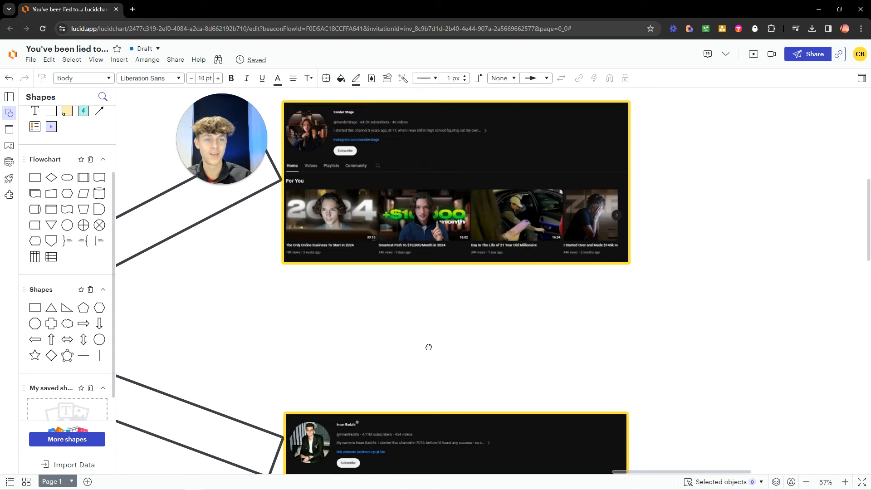
Pan back, zoomed out to 33%, to the people-pyramid image and its arrow
left_click_drag(456, 181, 483, 278)
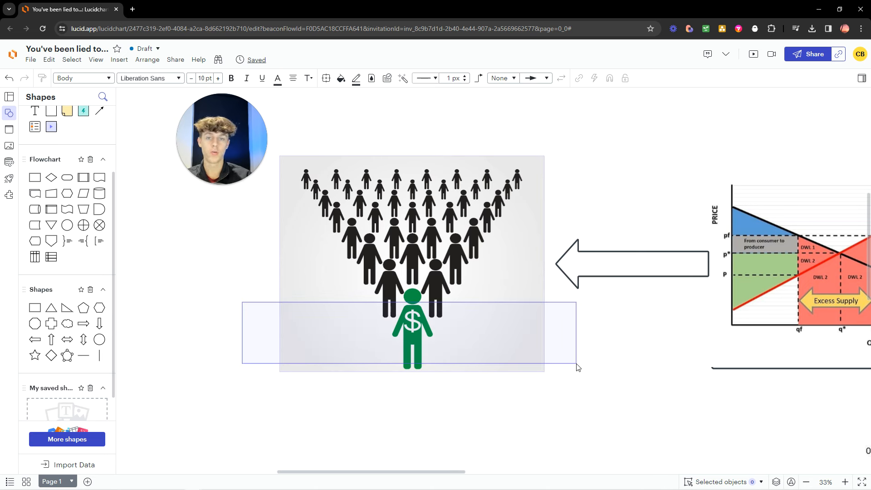
Deselect the funnel image and move to the Equilibrium Point graph with both channel screenshots
left_click(599, 356)
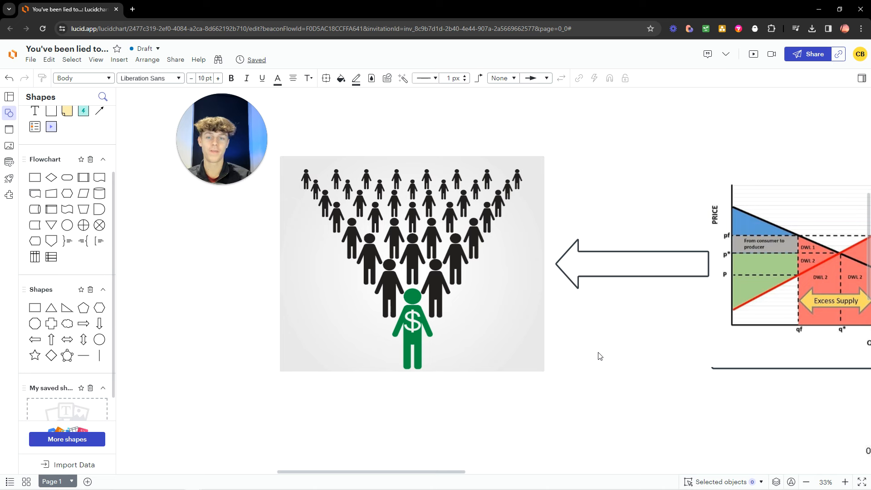
left_click(411, 264)
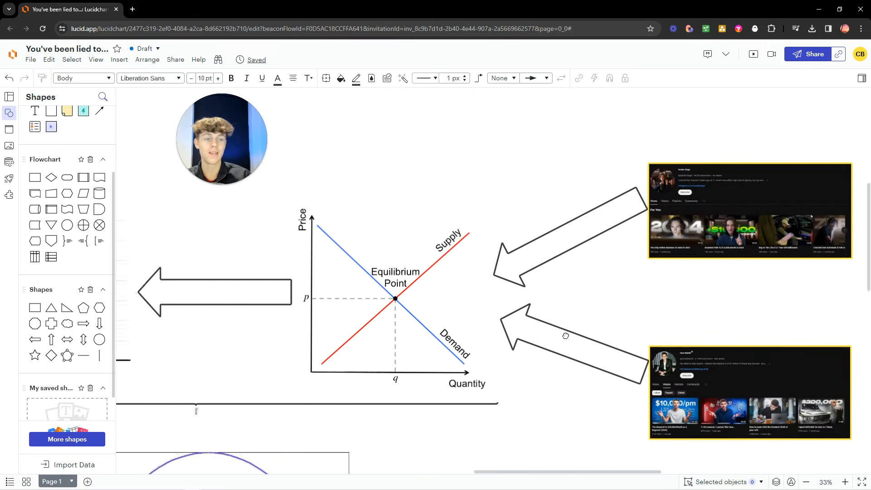
Zoom out to 19% to view the full whiteboard
scroll("down", 3)
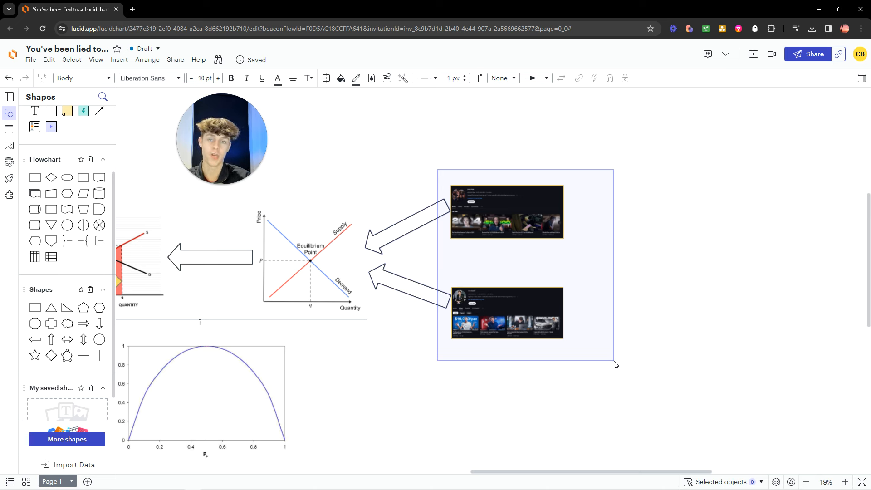
mouse_move(610, 364)
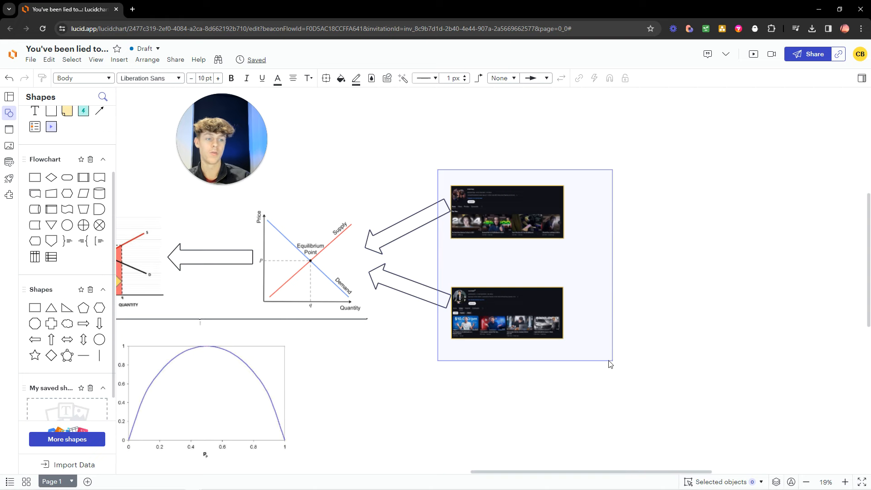